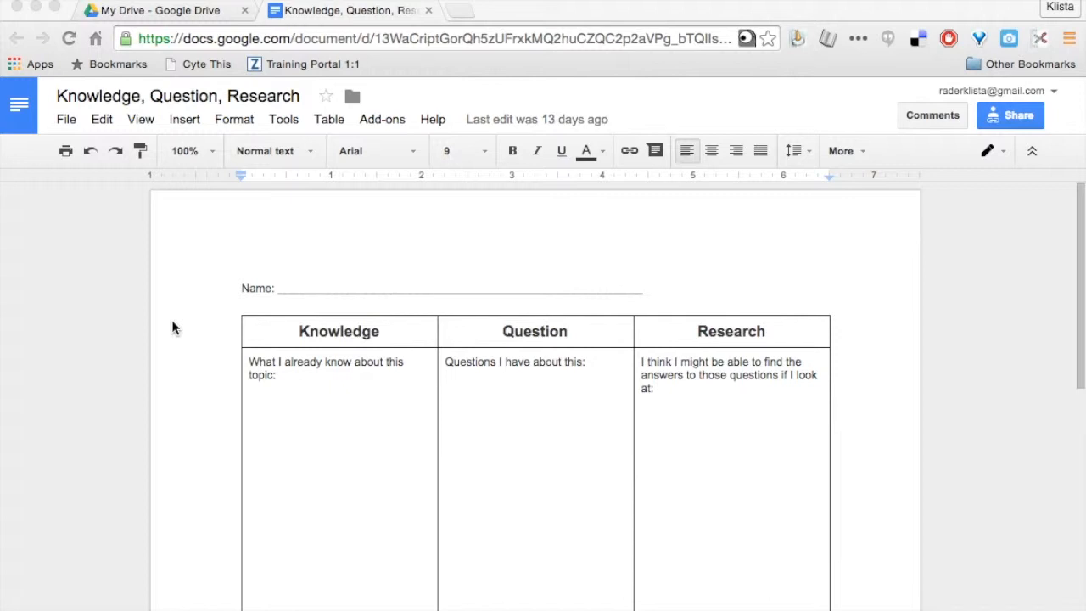
# Share the template as 'Anyone with the link can edit' and copy the shareable link
pyautogui.click(347, 288)
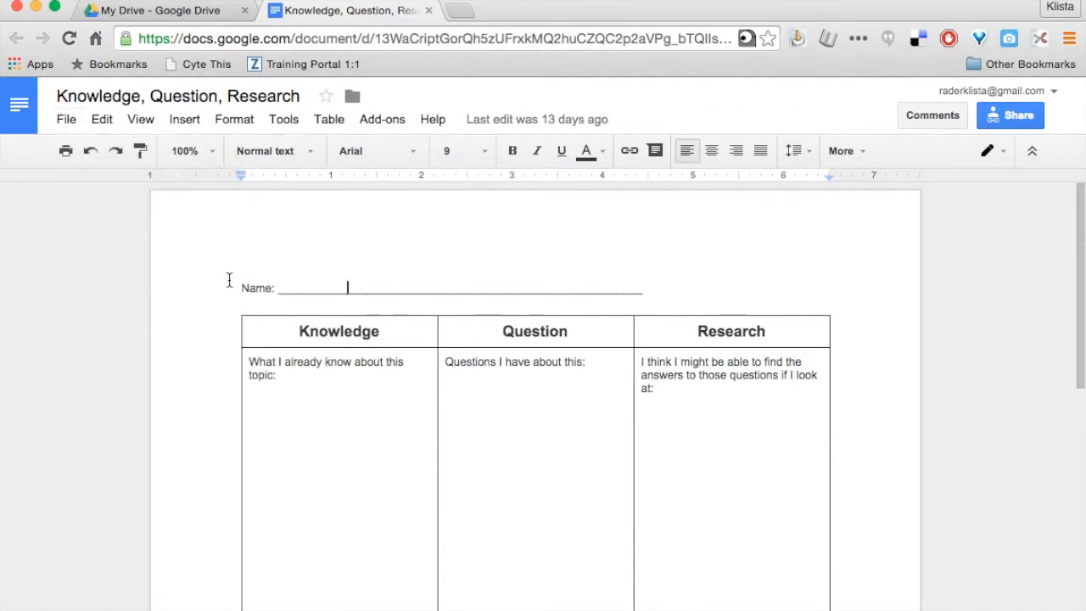
pyautogui.click(1009, 115)
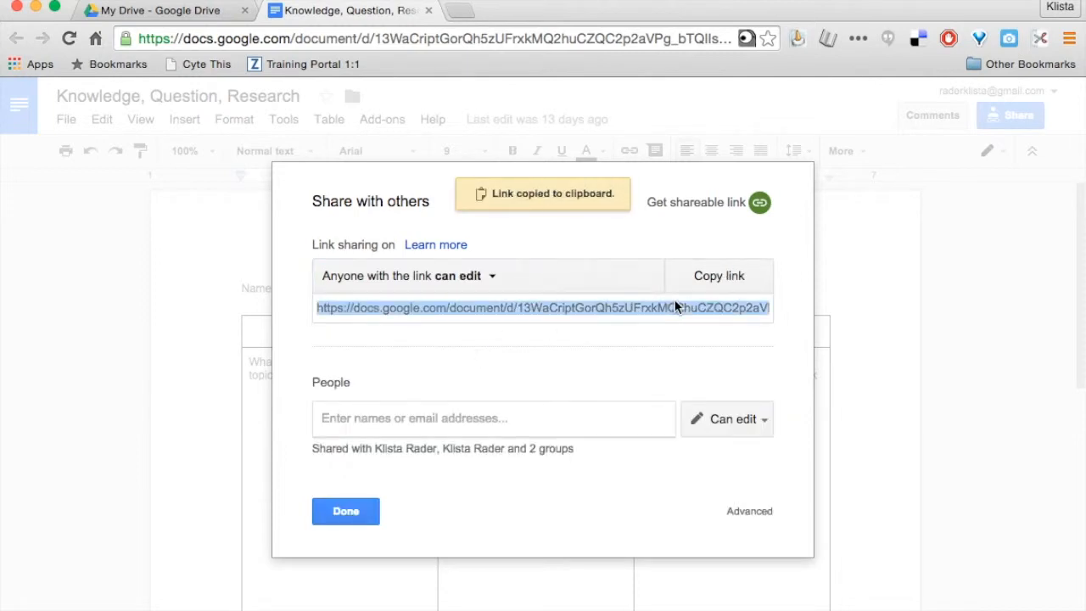